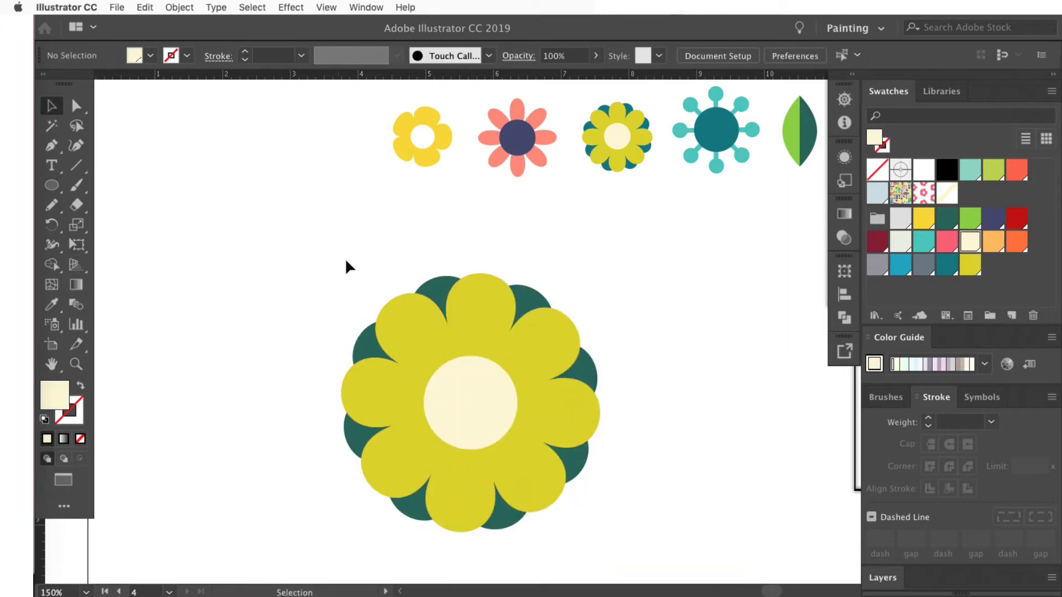
Shuffle the stamp collection's colors with Recolor Artwork's Randomly change color order option.
{"action": "left_click", "coordinate": [470, 400]}
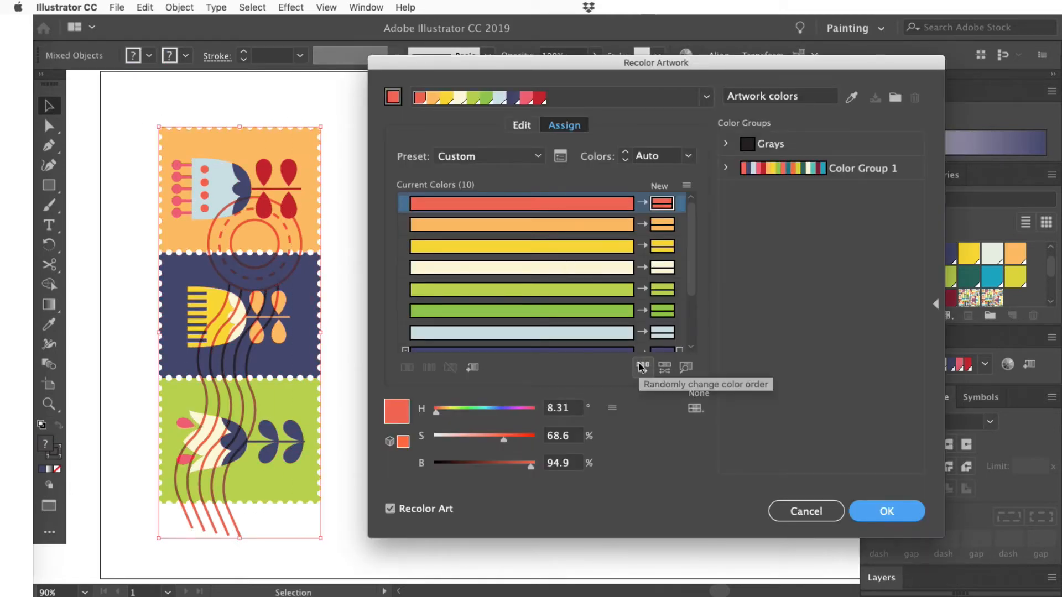
{"action": "left_click", "coordinate": [642, 368]}
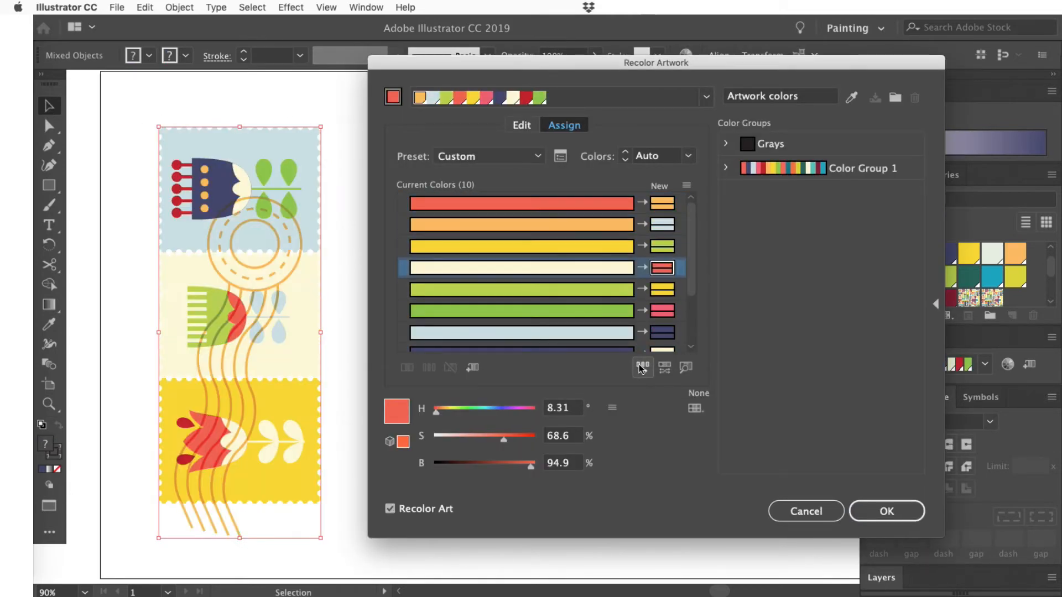
{"action": "left_click", "coordinate": [886, 511]}
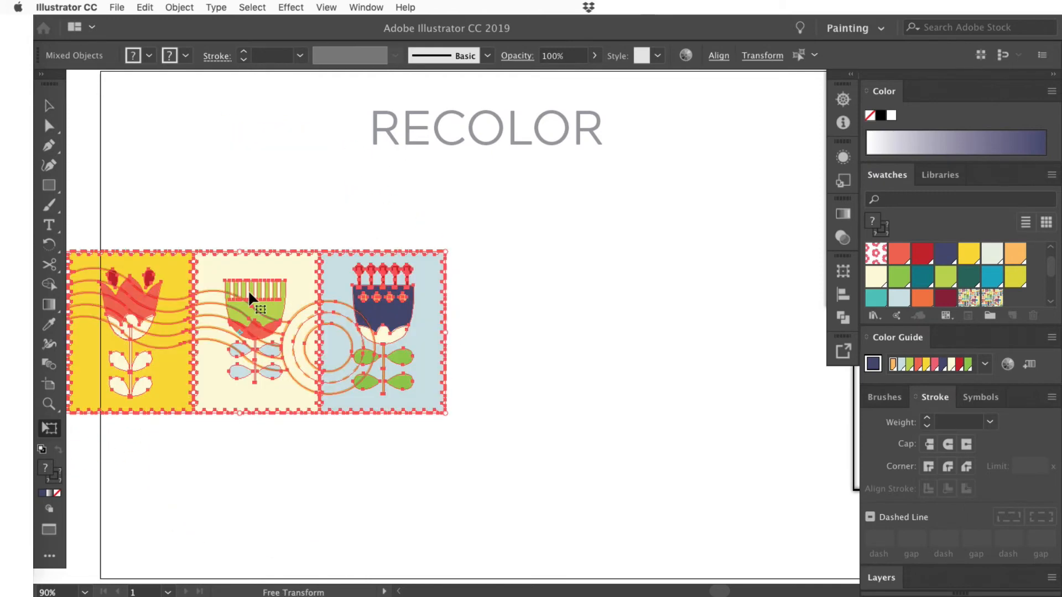